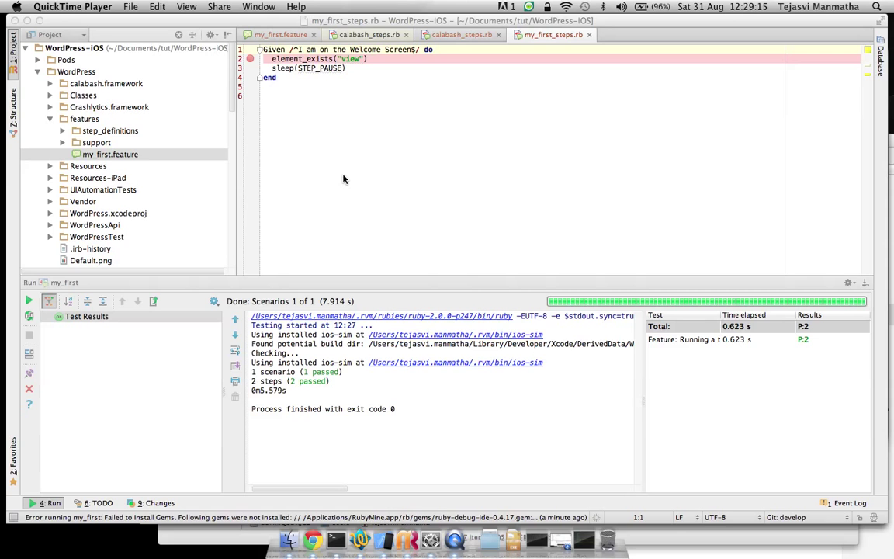
{"action": "mouse_move", "coordinate": [184, 99]}
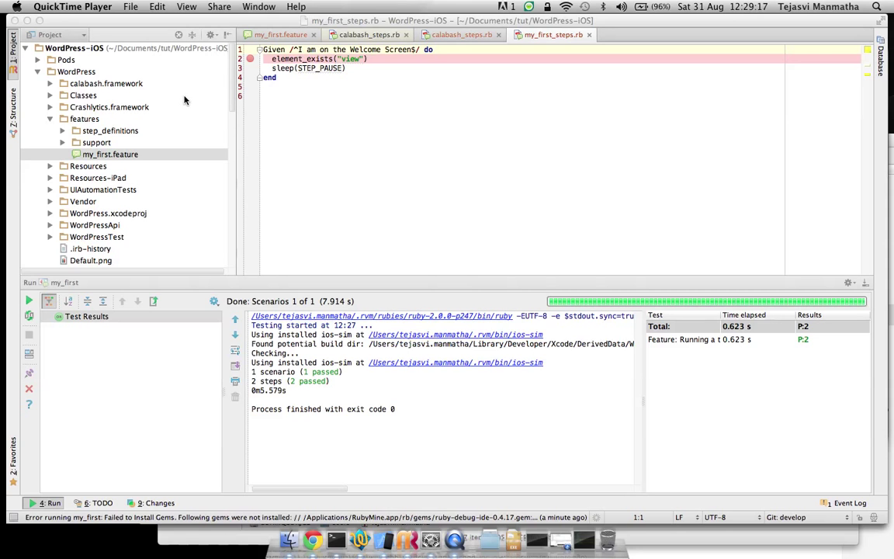
{"action": "mouse_move", "coordinate": [209, 292]}
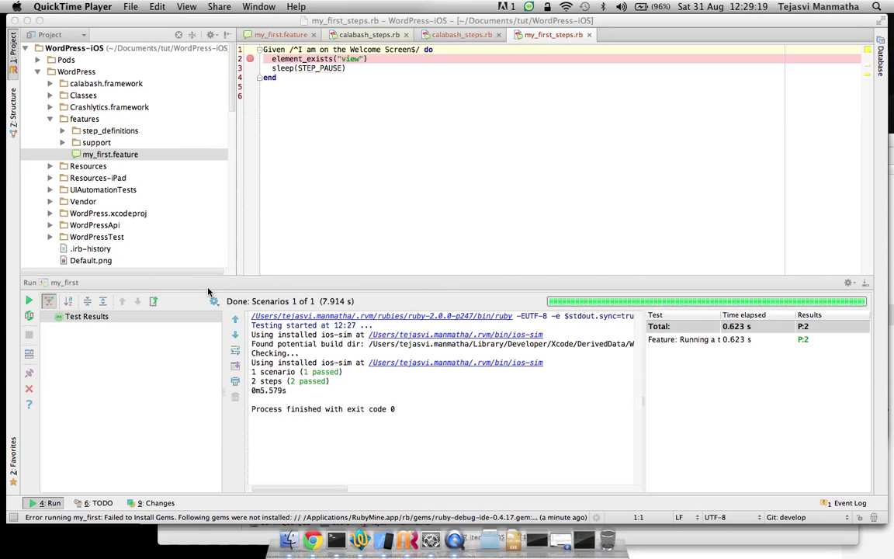
Select my_first.feature and bring up the Run/Debug Configurations dialog via the Run menu
{"action": "left_click", "coordinate": [111, 153]}
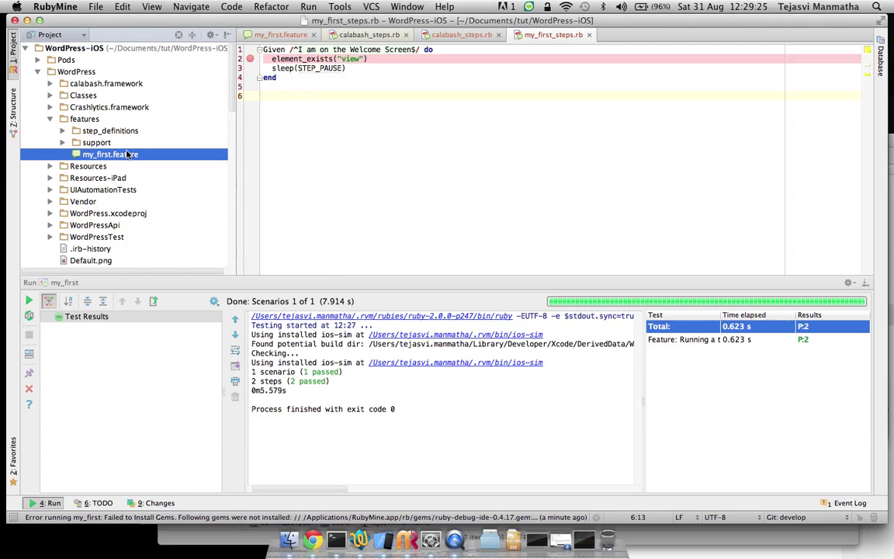
{"action": "mouse_move", "coordinate": [162, 312]}
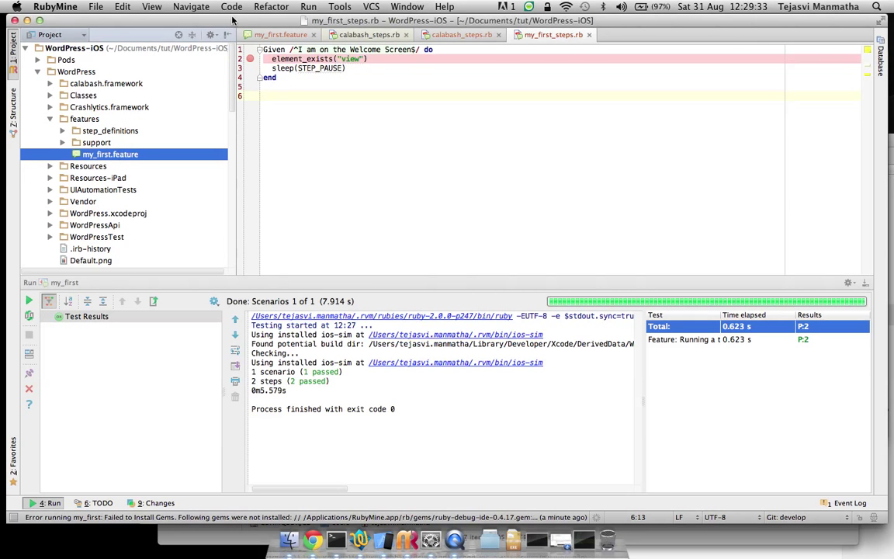
{"action": "left_click", "coordinate": [307, 6]}
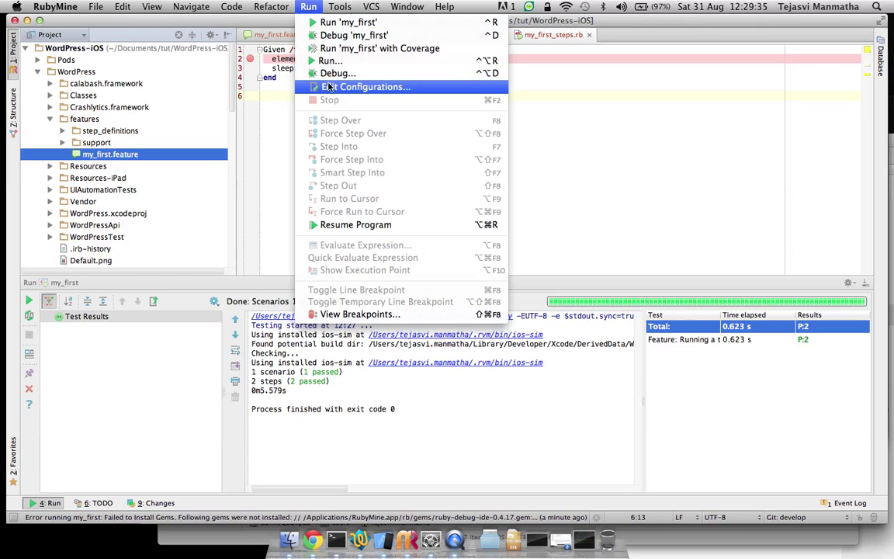
{"action": "left_click", "coordinate": [366, 87]}
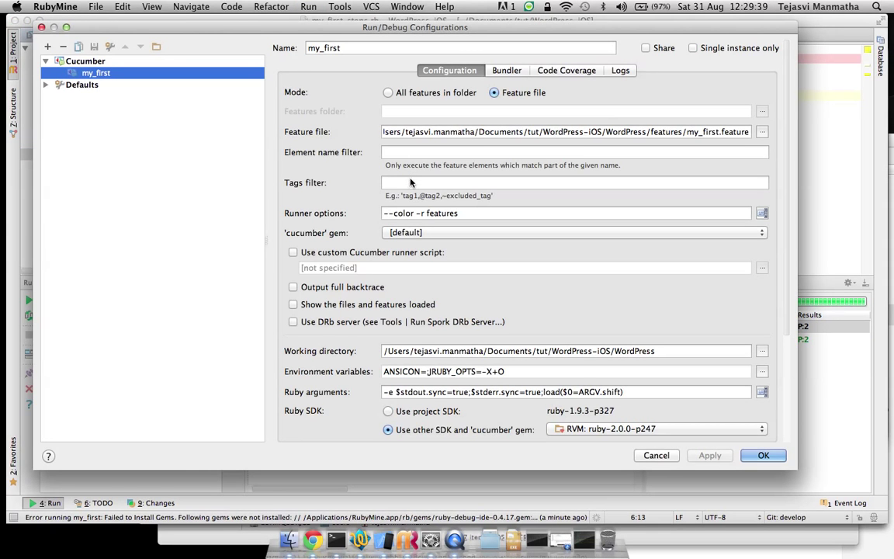
Inspect the my_first configuration's feature file path, working directory and Ruby SDK fields
{"action": "left_click", "coordinate": [574, 183]}
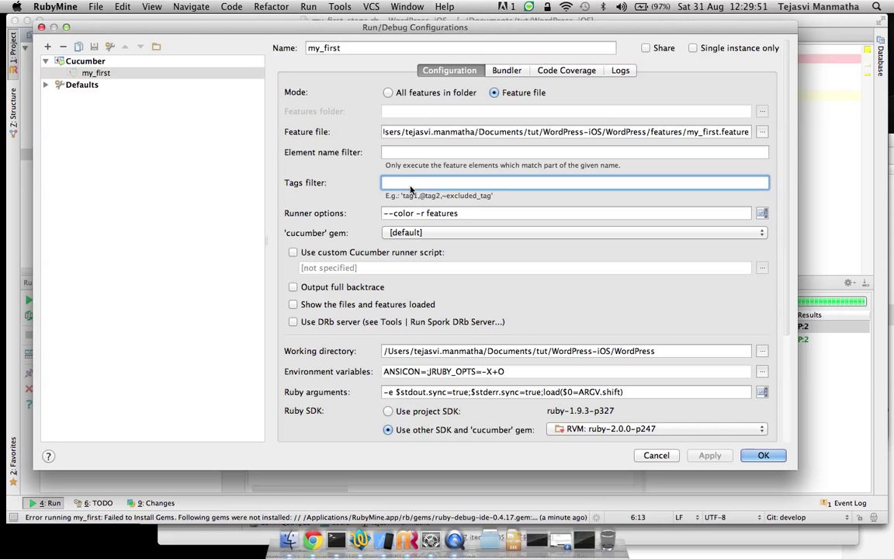
{"action": "mouse_move", "coordinate": [494, 152]}
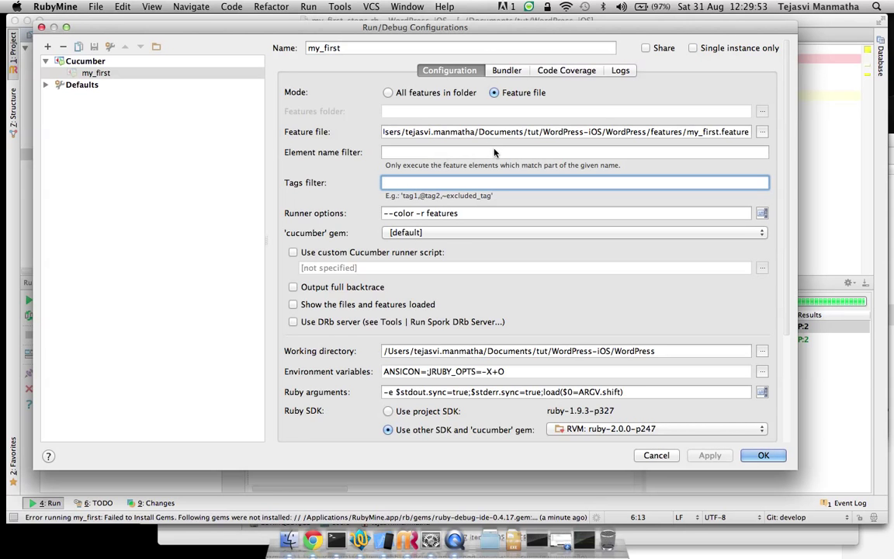
{"action": "mouse_move", "coordinate": [475, 354]}
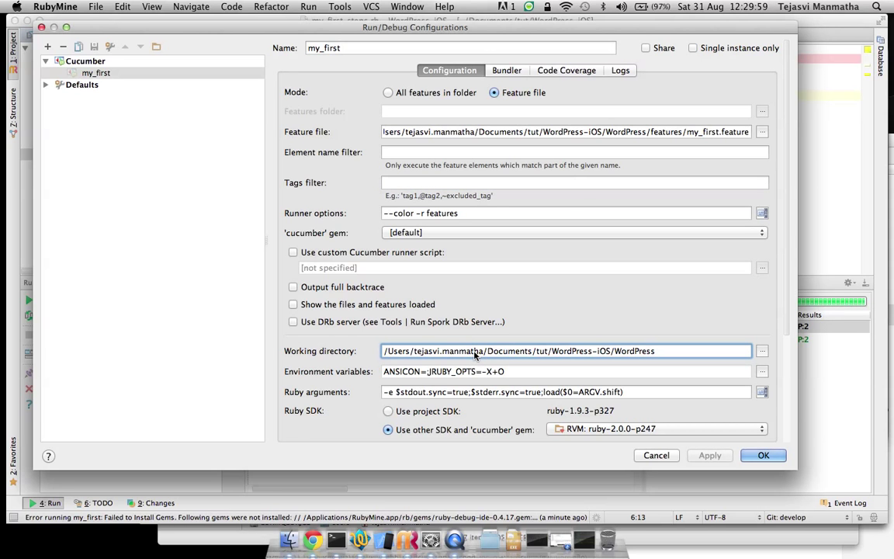
{"action": "mouse_move", "coordinate": [729, 339]}
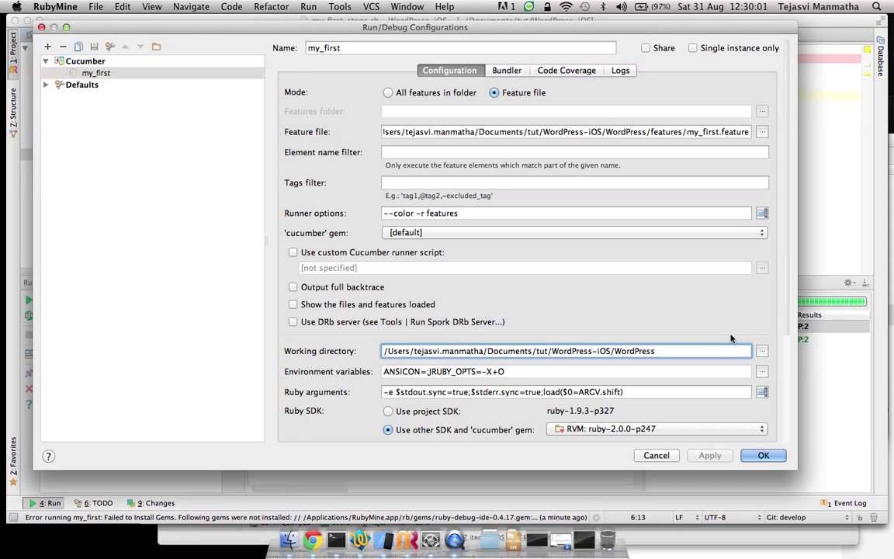
{"action": "mouse_move", "coordinate": [660, 355]}
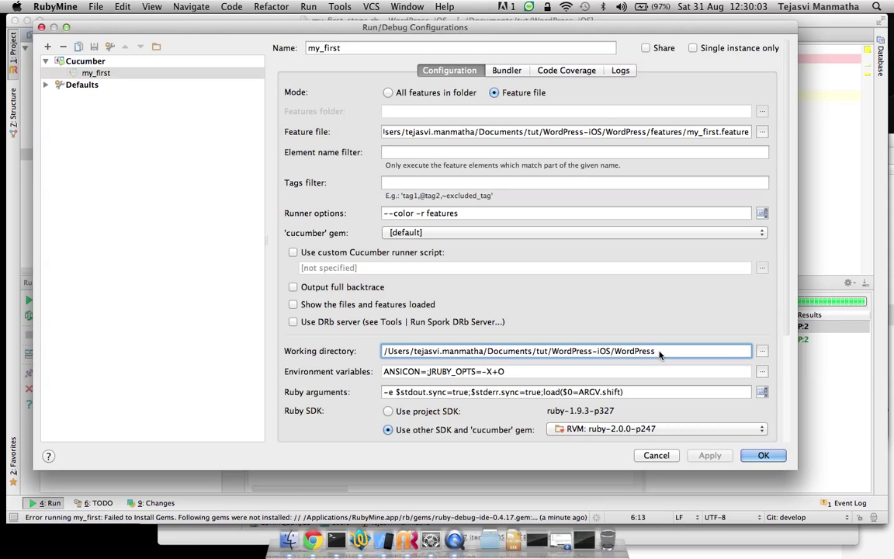
{"action": "mouse_move", "coordinate": [465, 438]}
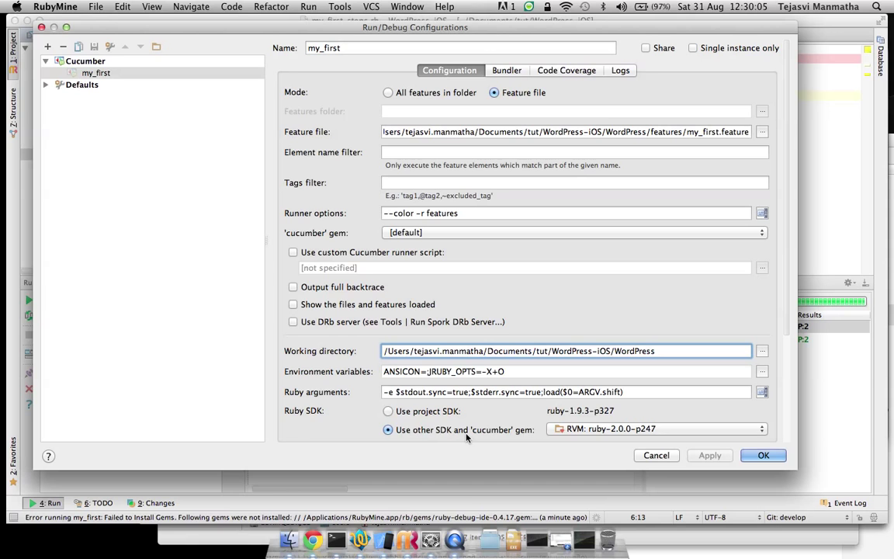
{"action": "mouse_move", "coordinate": [487, 431]}
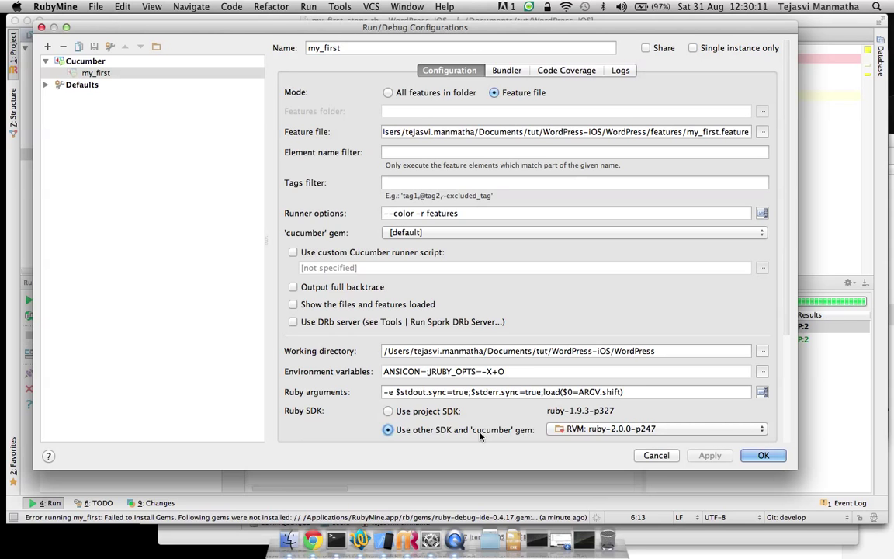
{"action": "mouse_move", "coordinate": [360, 537]}
{"action": "type", "text": "whic"}
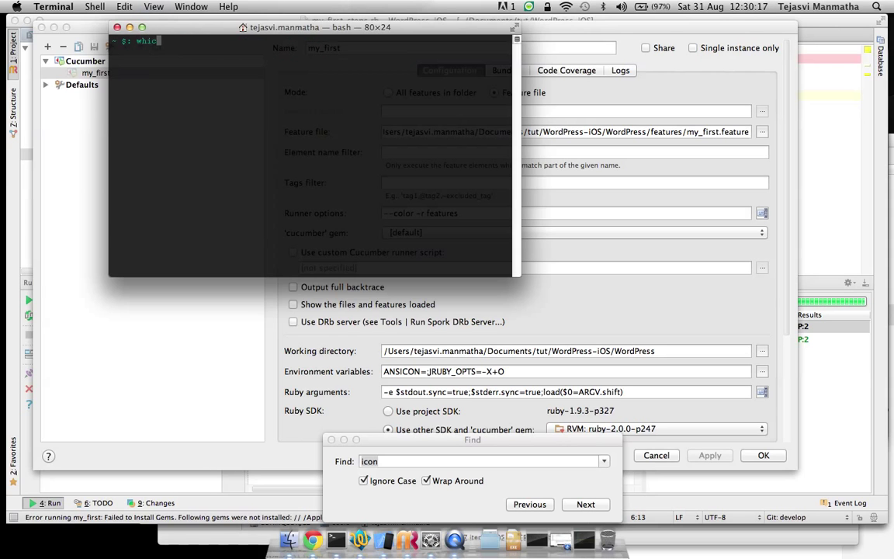
Dismiss the terminal and cancel the Run/Debug Configurations dialog without saving changes
{"action": "key", "text": "Return"}
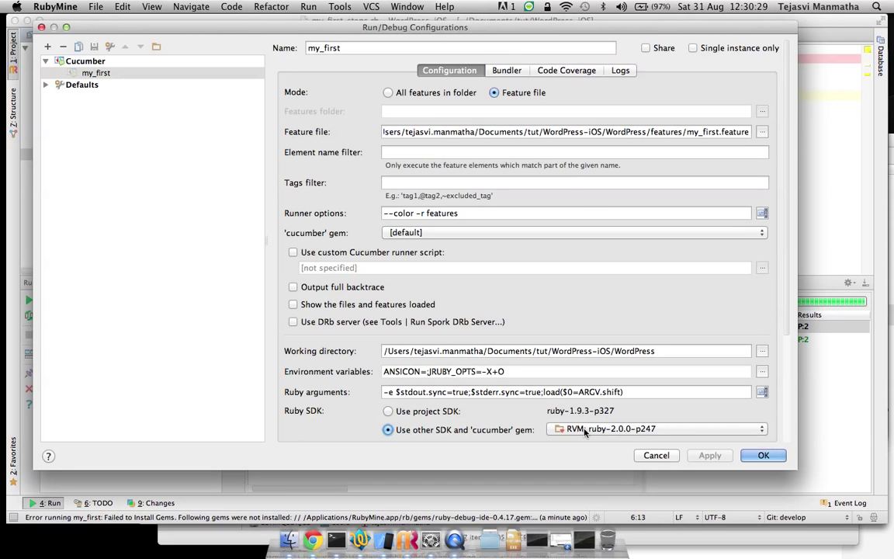
{"action": "mouse_move", "coordinate": [683, 463]}
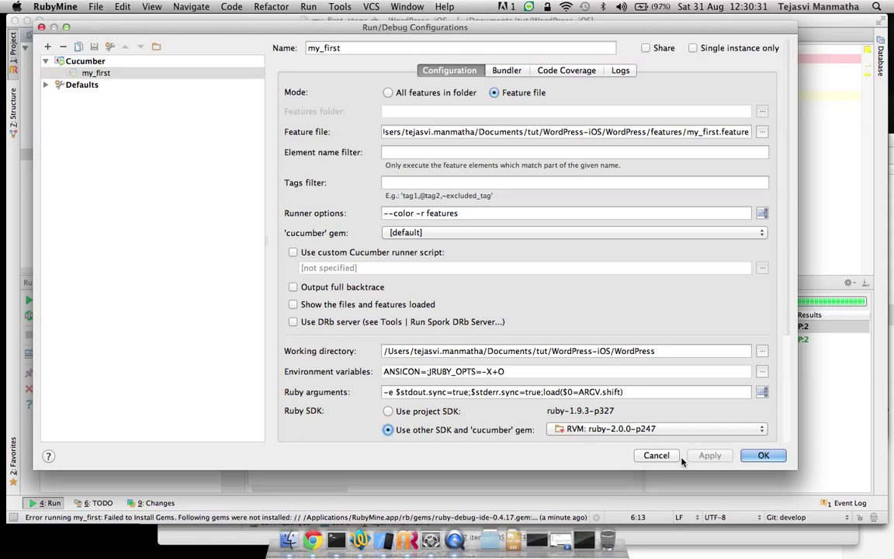
{"action": "left_click", "coordinate": [764, 455]}
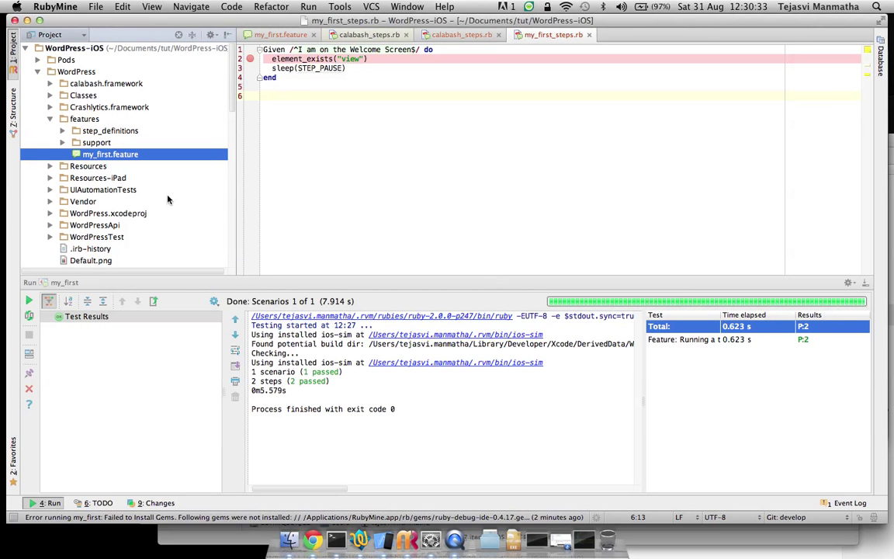
Rerun the my_first Cucumber test until 2 steps pass, then return to my_first.feature
{"action": "left_click", "coordinate": [28, 301]}
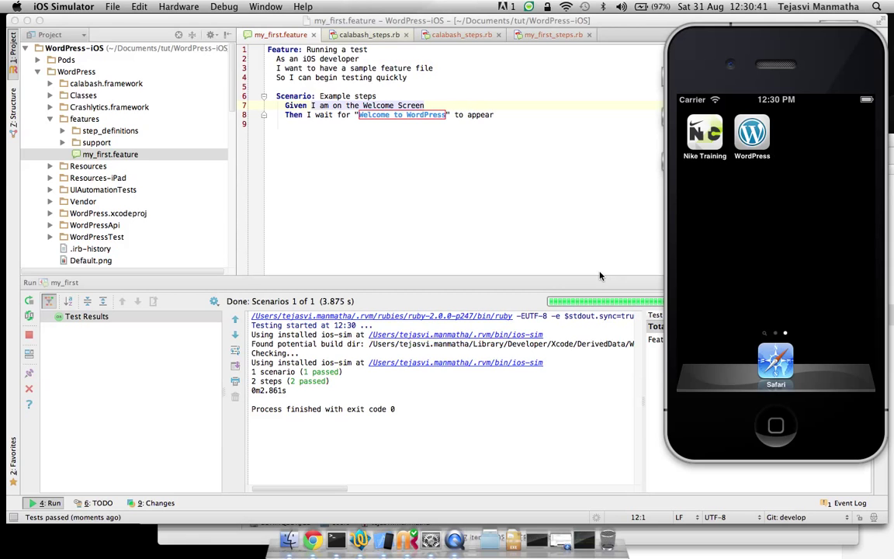
{"action": "mouse_move", "coordinate": [329, 144]}
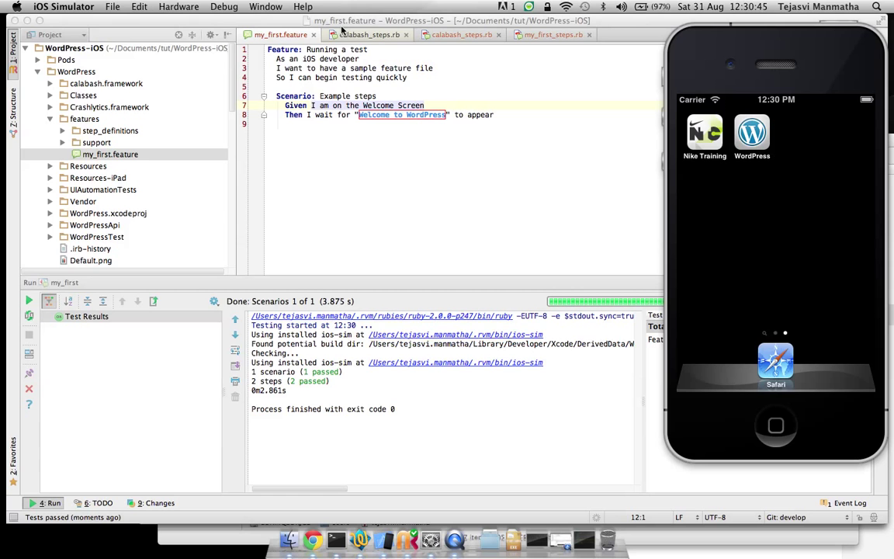
{"action": "left_click", "coordinate": [224, 6]}
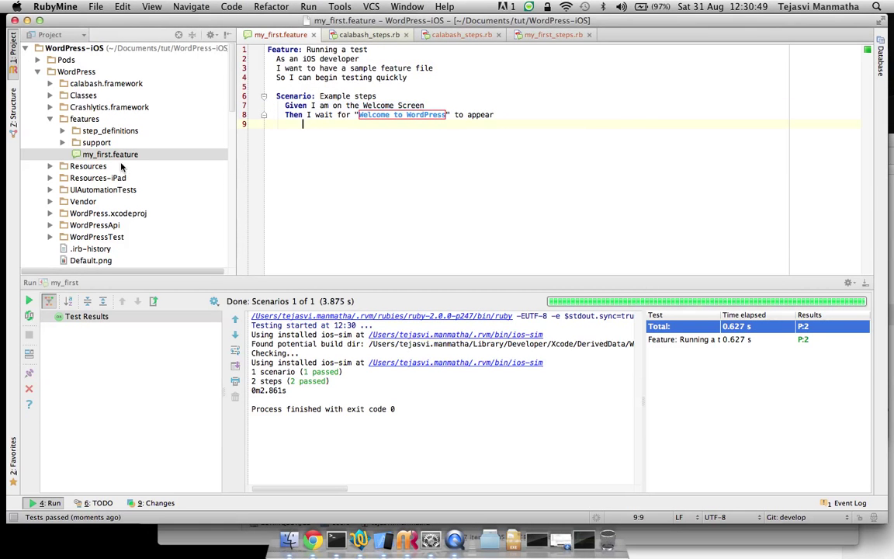
Show the my_first_steps.rb step definitions with the Welcome Screen step and element check
{"action": "left_click", "coordinate": [308, 7]}
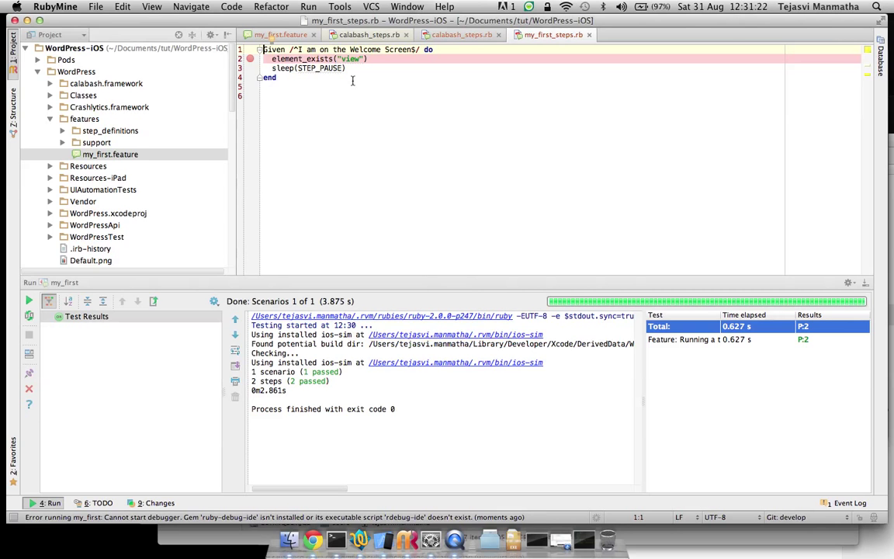
{"action": "mouse_move", "coordinate": [301, 190]}
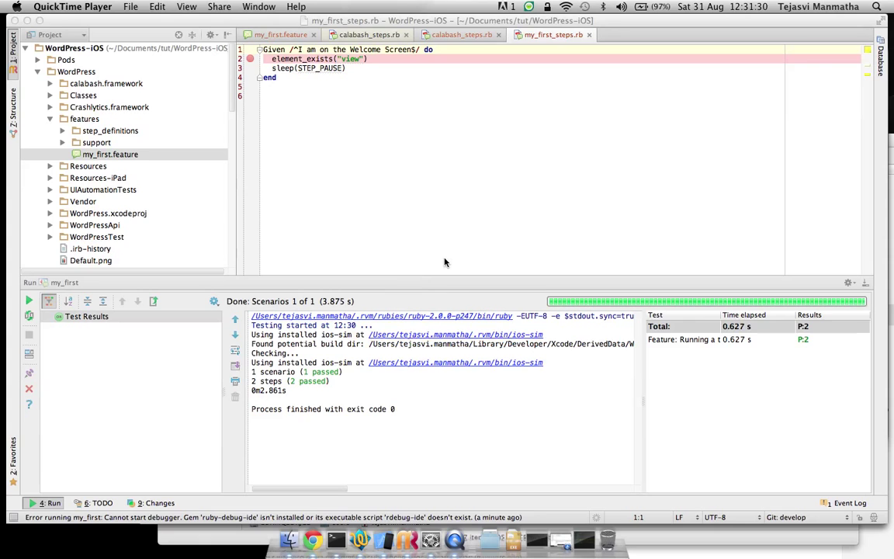
{"action": "mouse_move", "coordinate": [404, 280]}
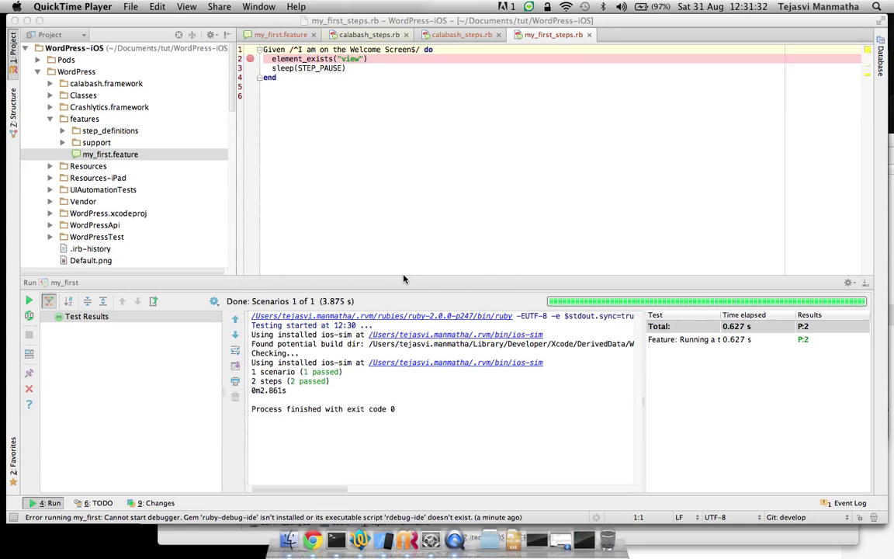